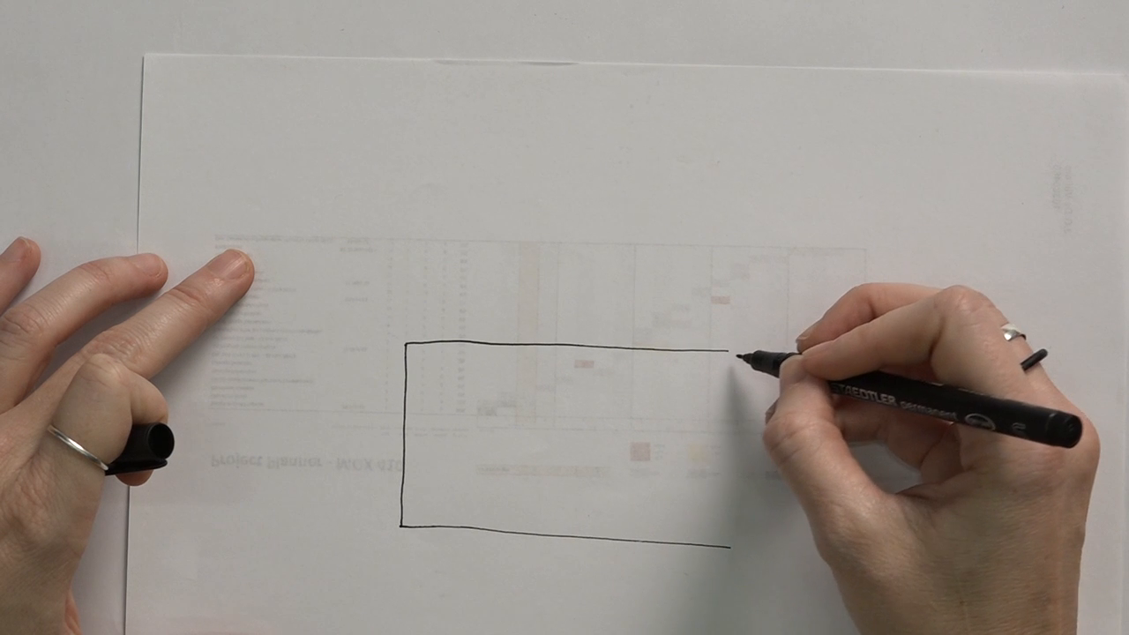
{"action": "left_click_drag", "start_coordinate": [732, 356], "coordinate": [727, 543]}
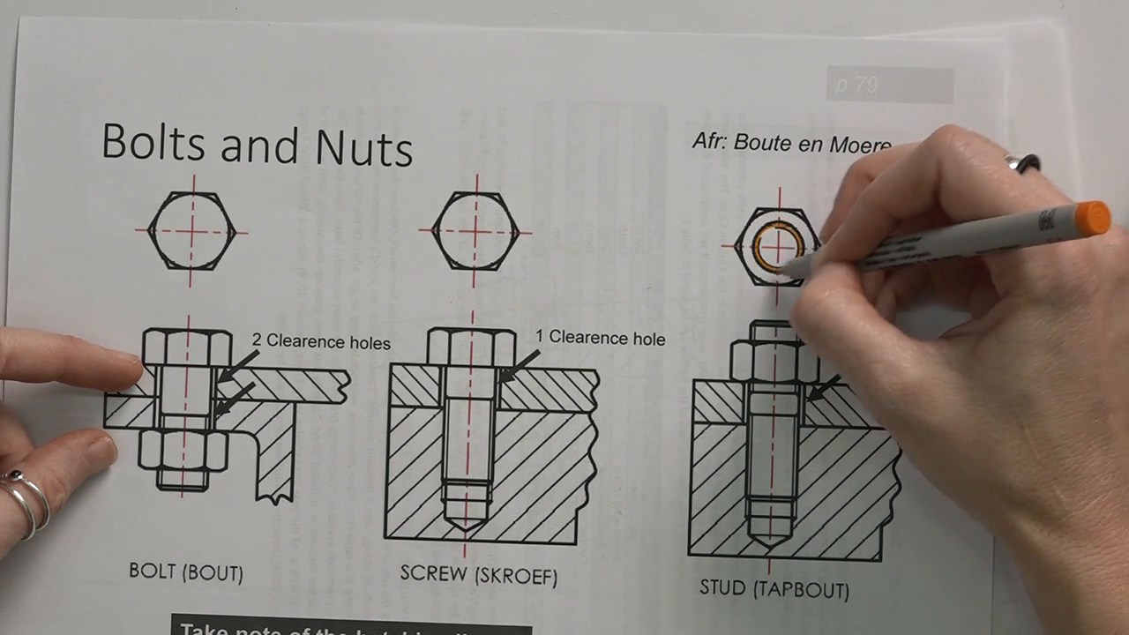
{"action": "type", "text": "1 Clearance hole"}
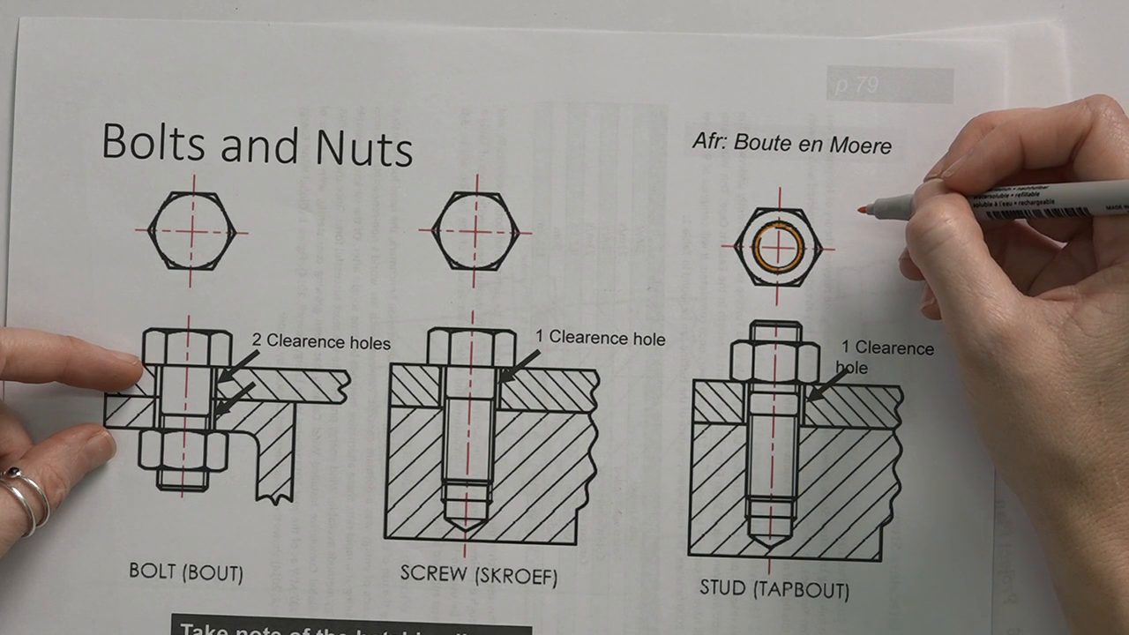